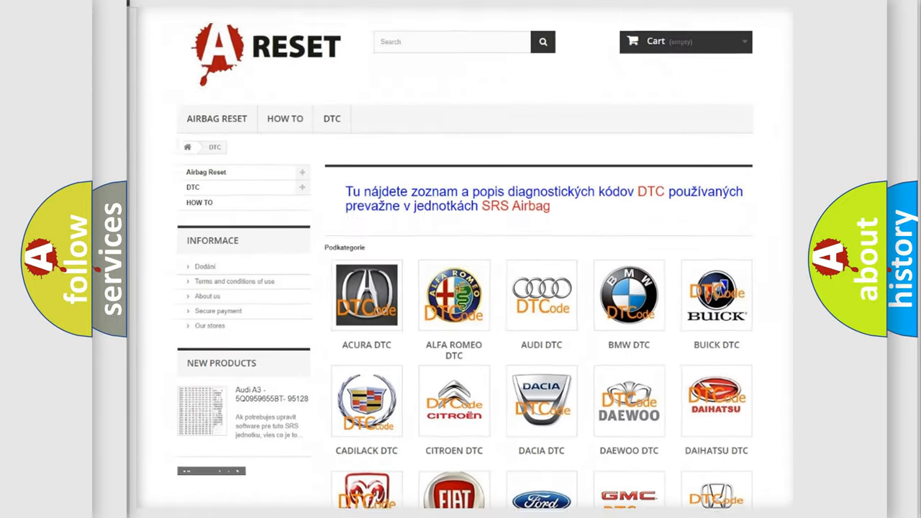
scroll("down", 3)
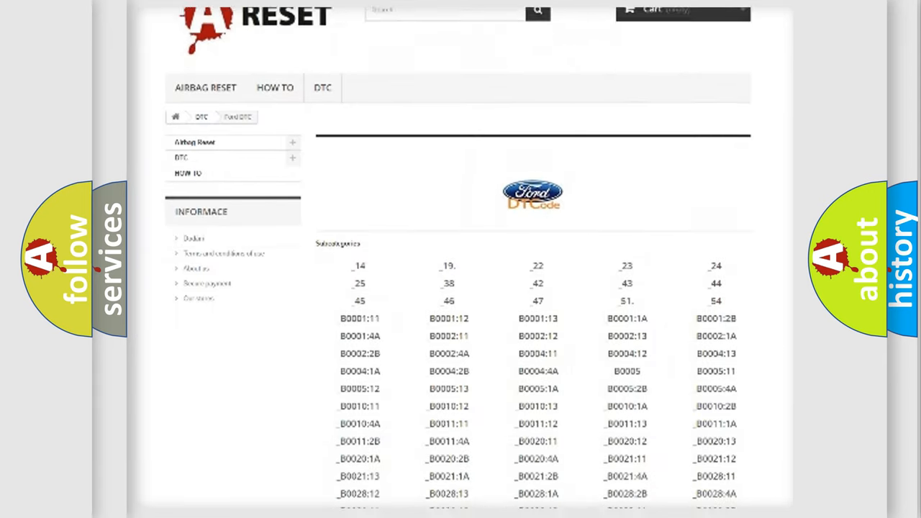
scroll("down", 3)
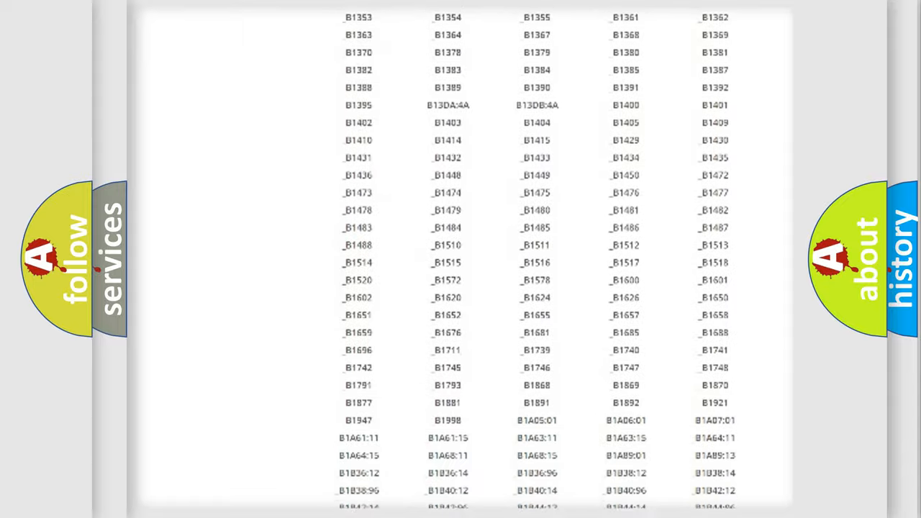